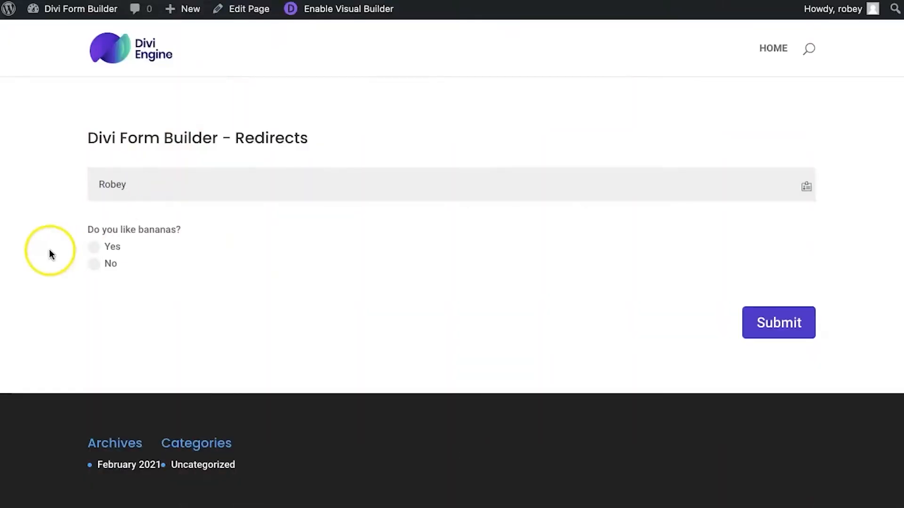
Submit the test form with Yes selected, then reopen the page for editing
{"action": "left_click", "coordinate": [93, 247]}
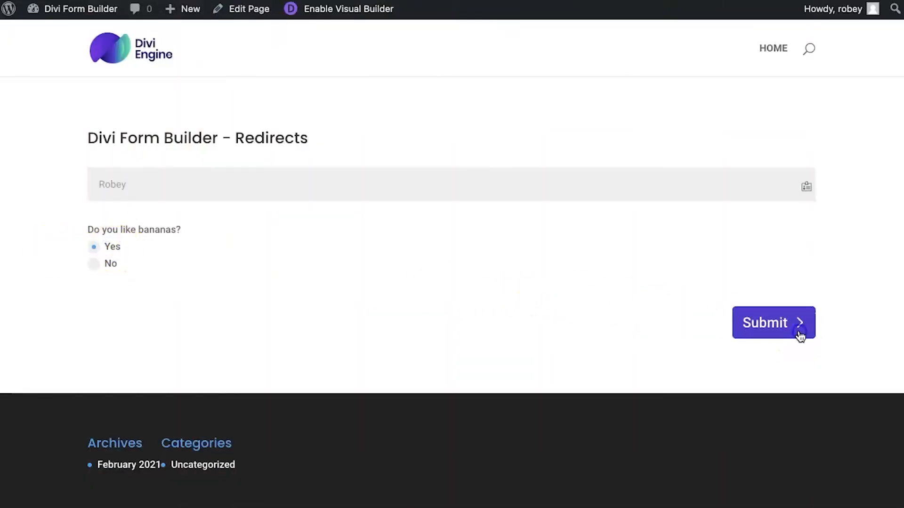
{"action": "left_click", "coordinate": [773, 322]}
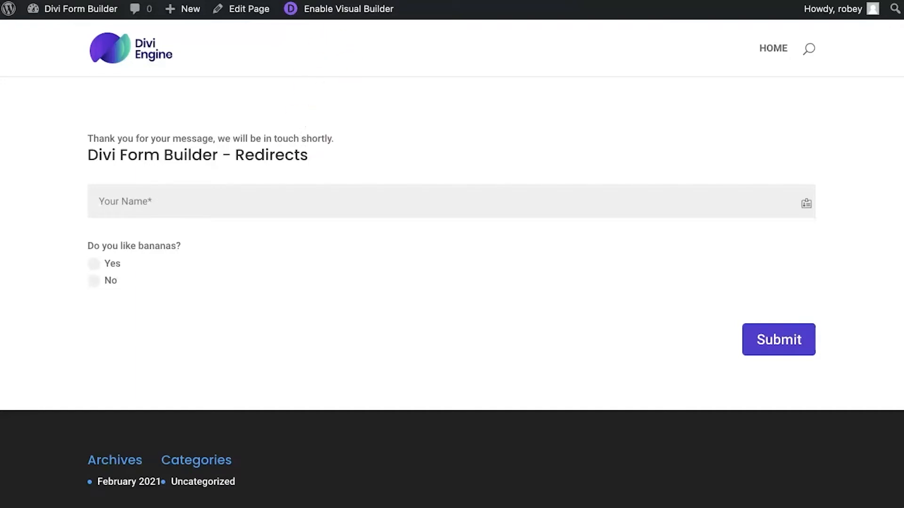
{"action": "left_click", "coordinate": [347, 8]}
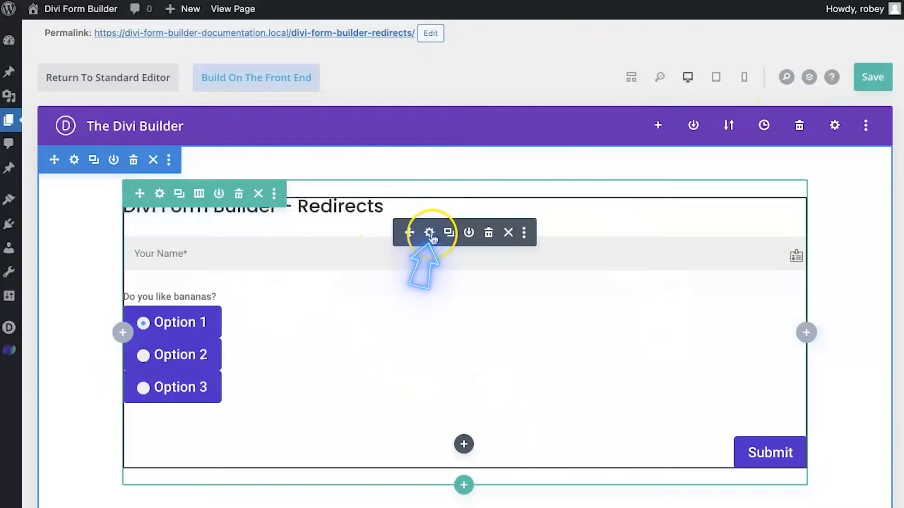
Bring up the Form module settings and scroll to the Redirects section
{"action": "left_click", "coordinate": [430, 233]}
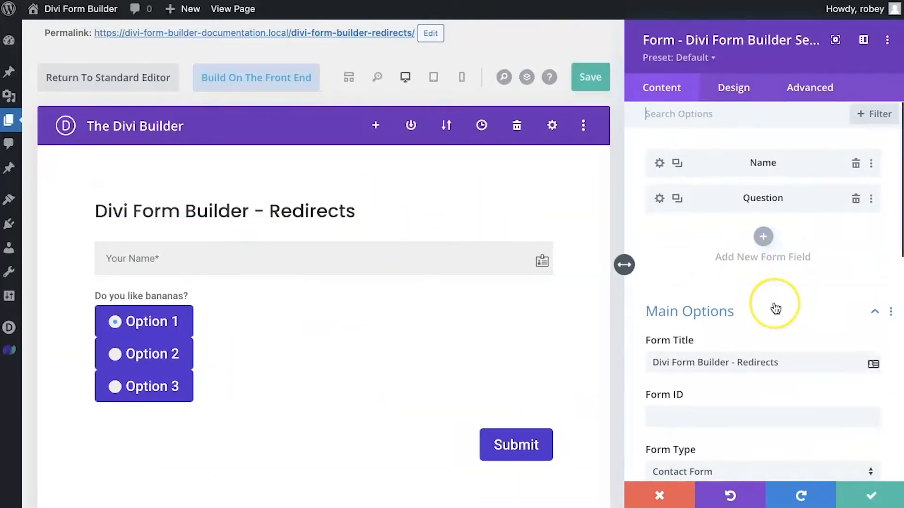
{"action": "scroll", "scroll_direction": "down", "scroll_amount": 3}
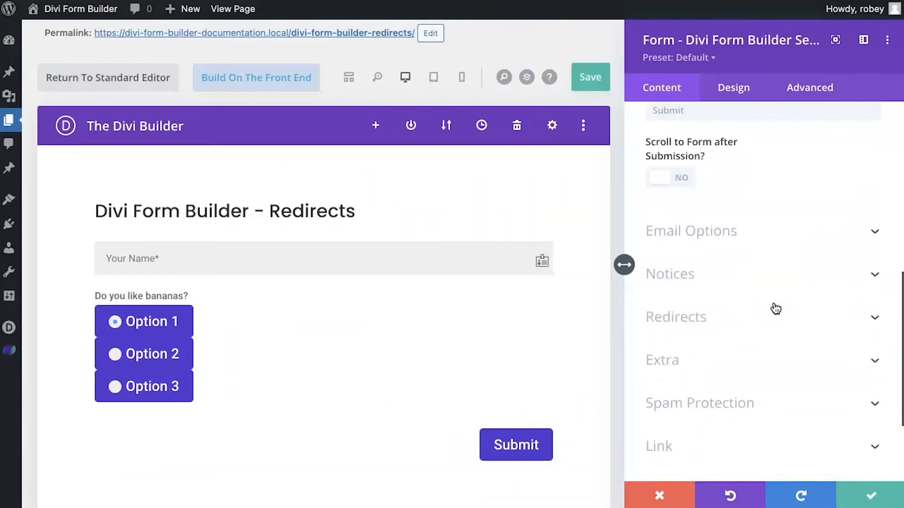
{"action": "scroll", "scroll_direction": "down", "scroll_amount": 3}
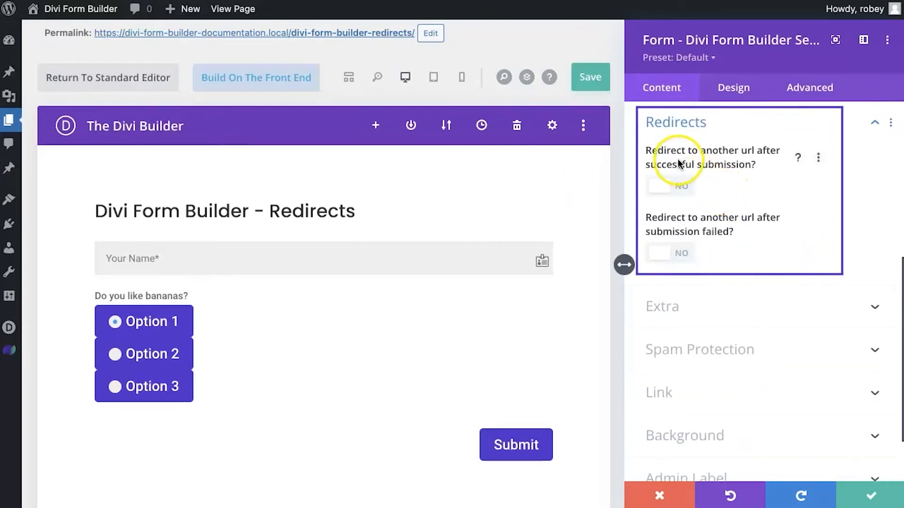
{"action": "mouse_move", "coordinate": [764, 149]}
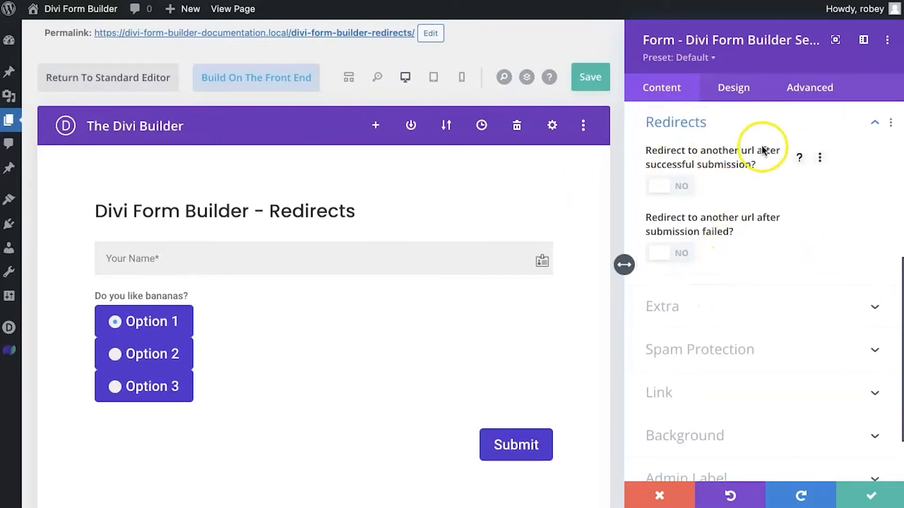
{"action": "mouse_move", "coordinate": [727, 171]}
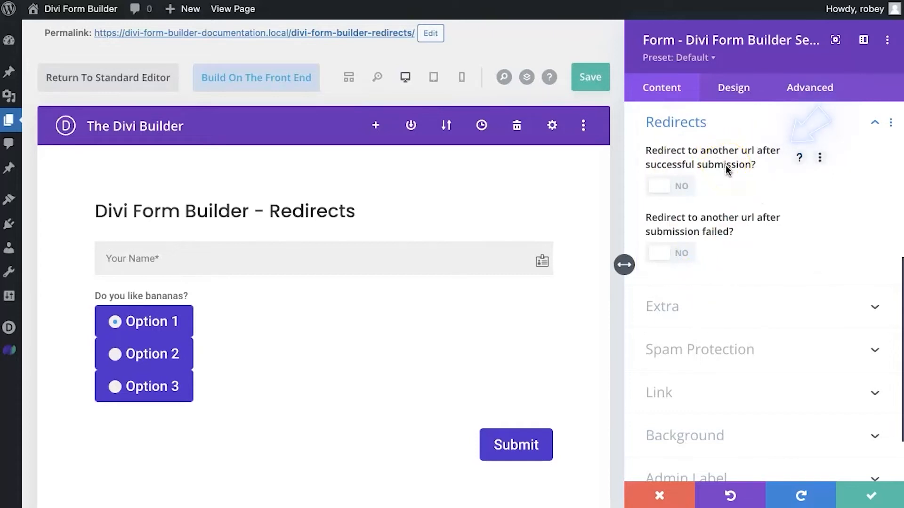
{"action": "mouse_move", "coordinate": [702, 225]}
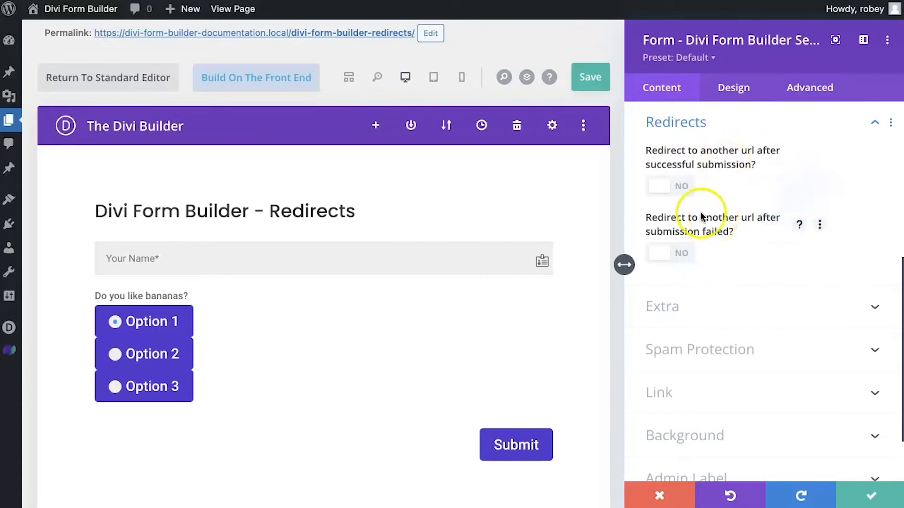
{"action": "mouse_move", "coordinate": [670, 195]}
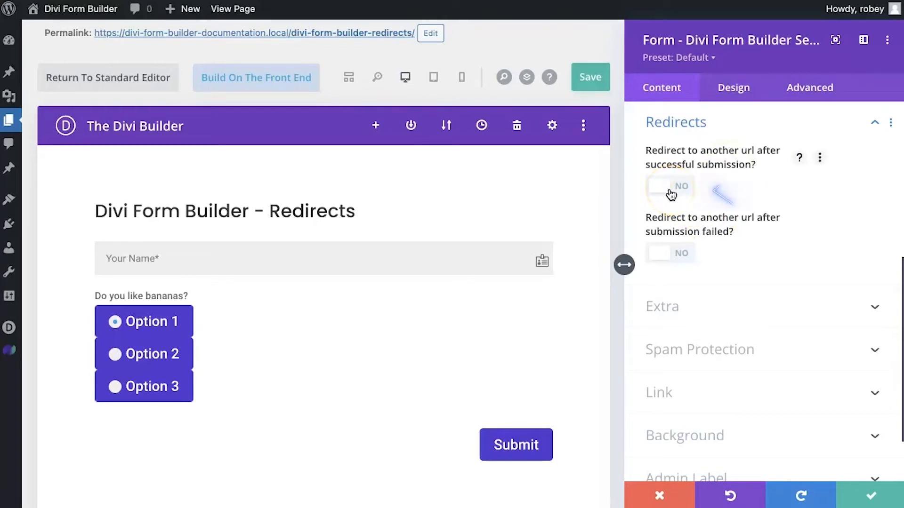
{"action": "left_click", "coordinate": [669, 185]}
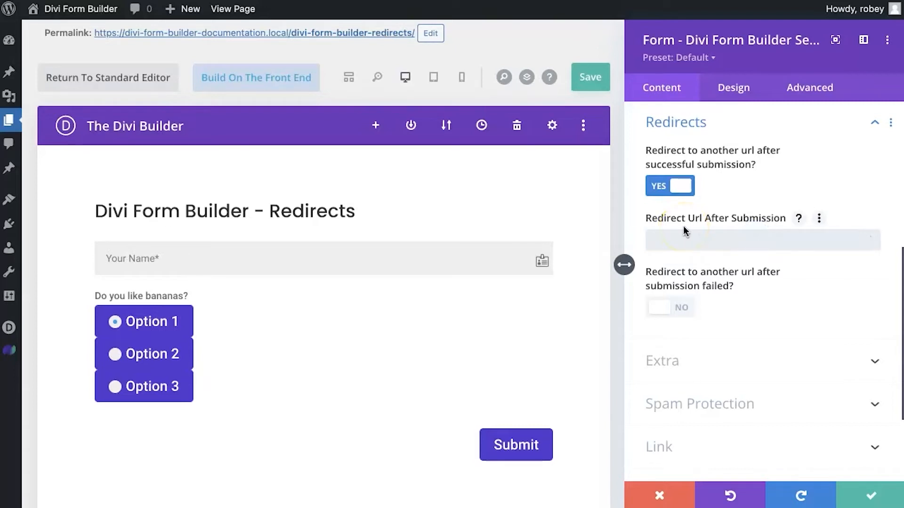
{"action": "type", "text": "h"}
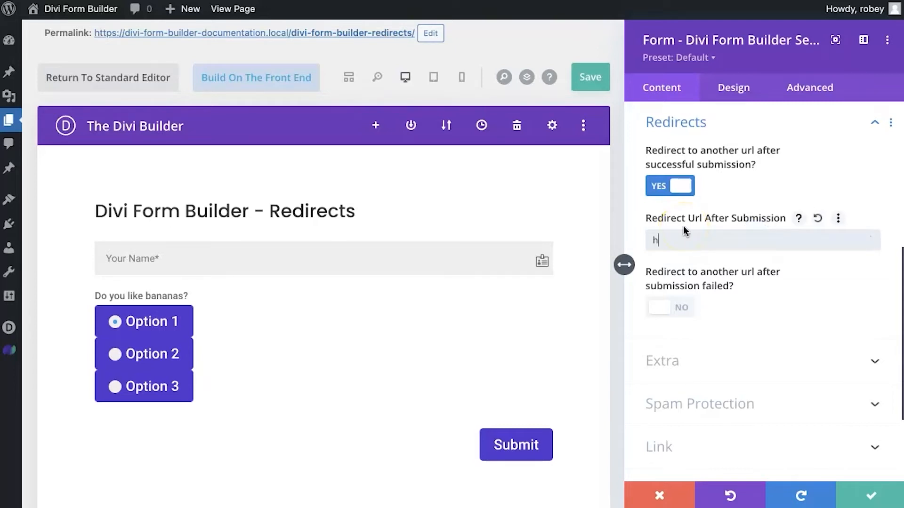
{"action": "type", "text": "ttpd"}
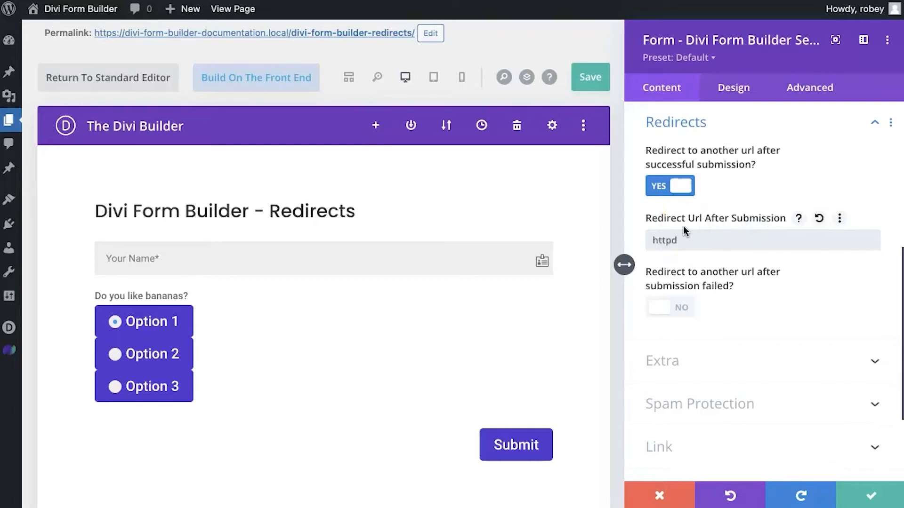
{"action": "type", "text": "https://"}
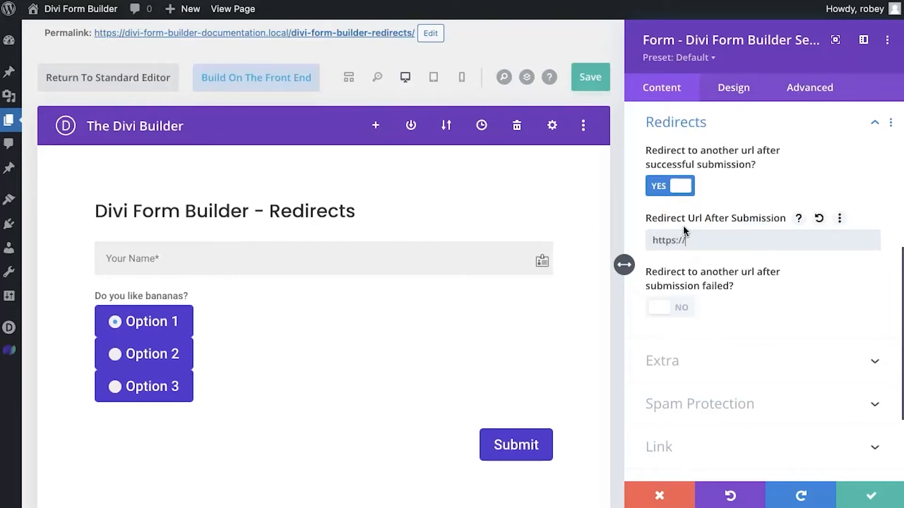
{"action": "type", "text": "diviengine.com"}
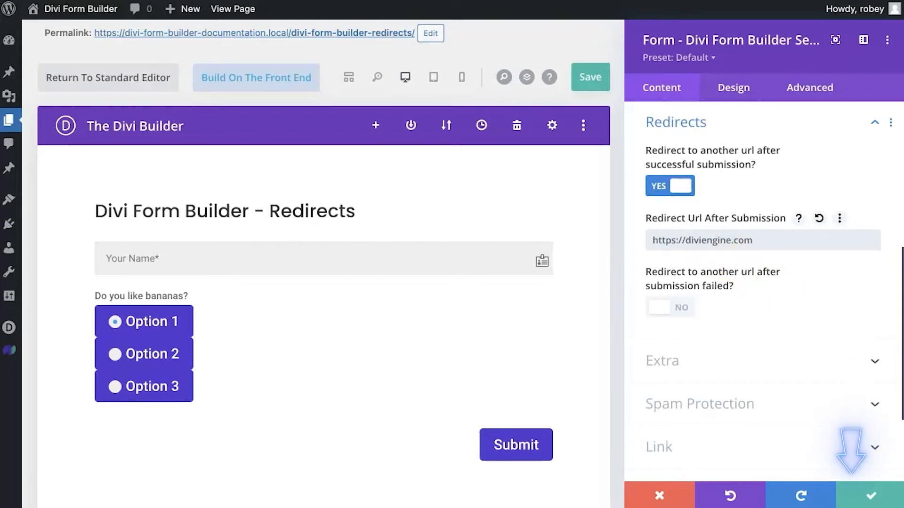
{"action": "left_click", "coordinate": [869, 496]}
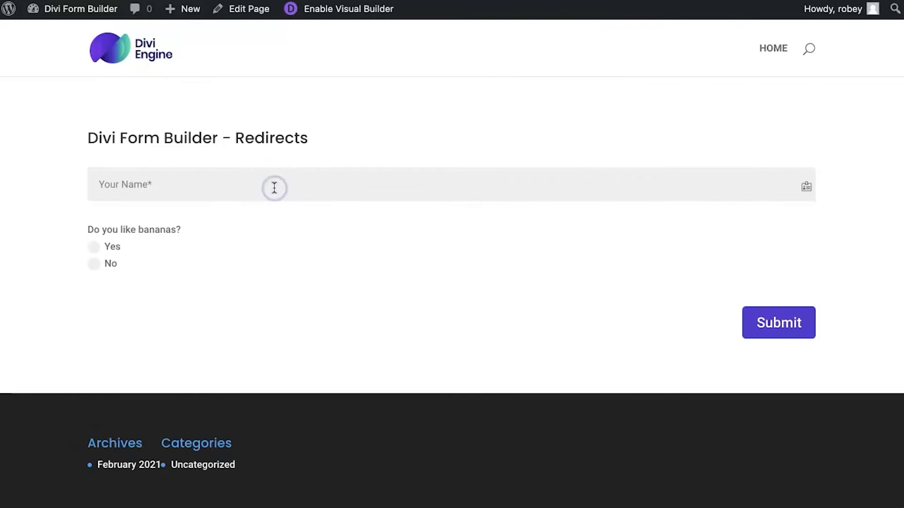
Submit the live form as Robey with No selected, landing on the Divi Engine site
{"action": "type", "text": "Robey"}
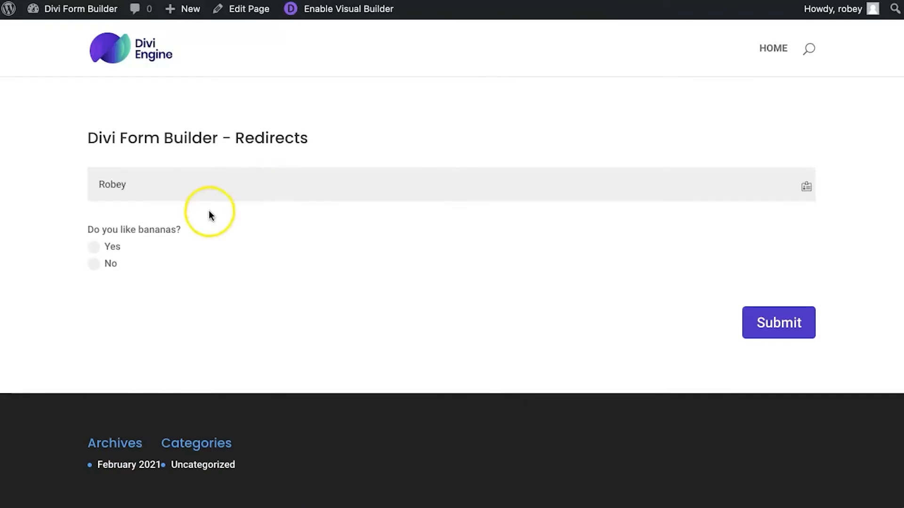
{"action": "left_click", "coordinate": [93, 264]}
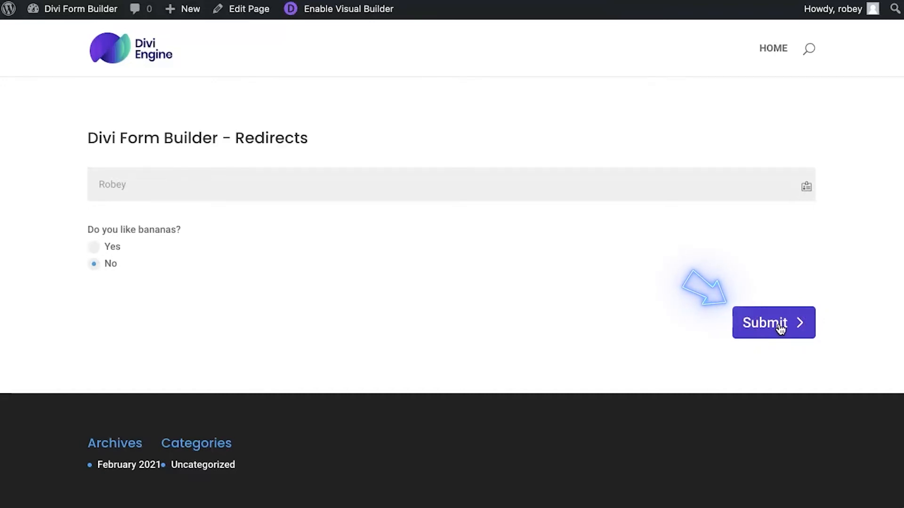
{"action": "left_click", "coordinate": [773, 322]}
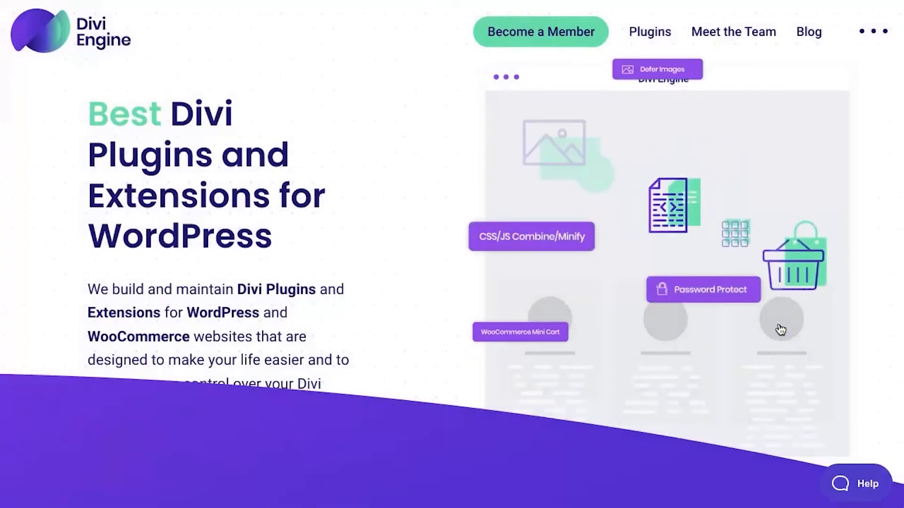
{"action": "scroll", "scroll_direction": "down", "scroll_amount": 3}
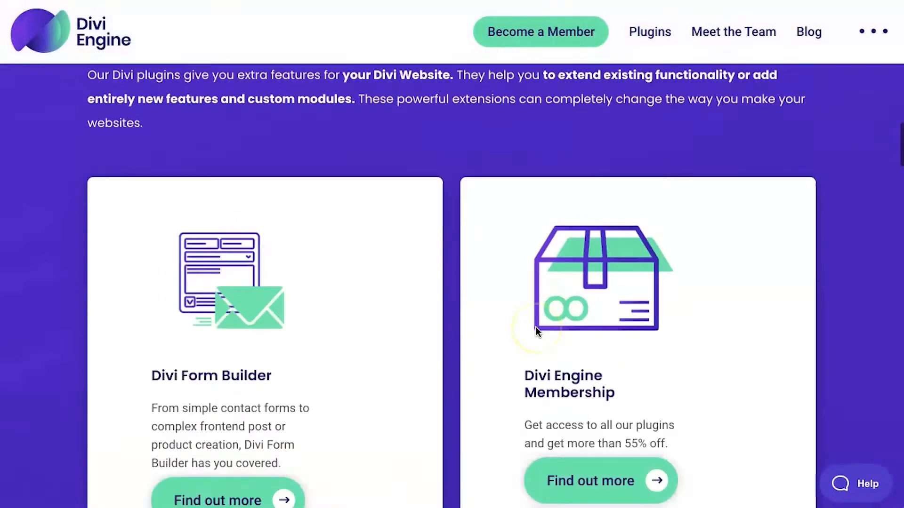
{"action": "scroll", "scroll_direction": "down", "scroll_amount": 3}
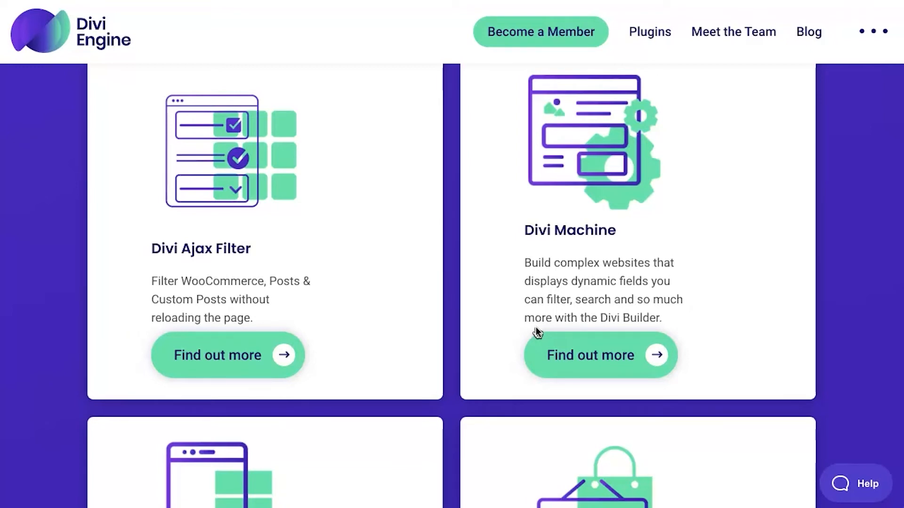
{"action": "mouse_move", "coordinate": [571, 270]}
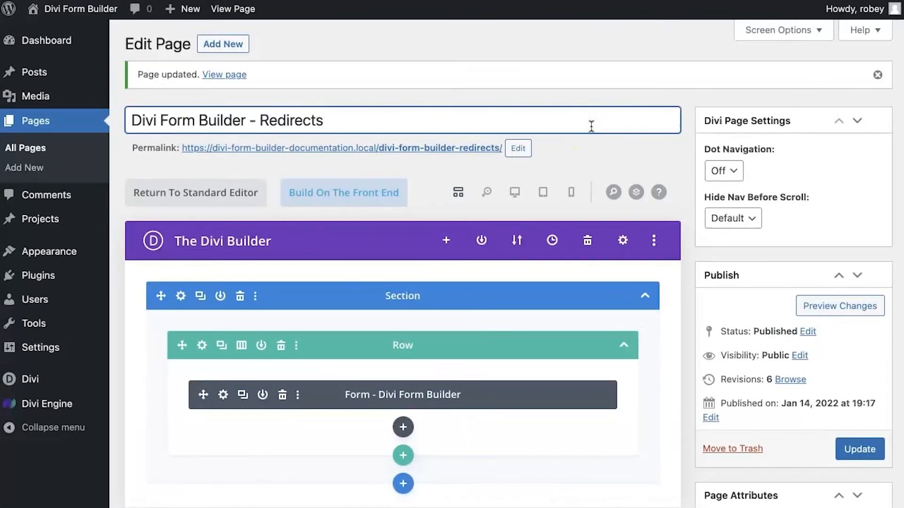
{"action": "mouse_move", "coordinate": [223, 395]}
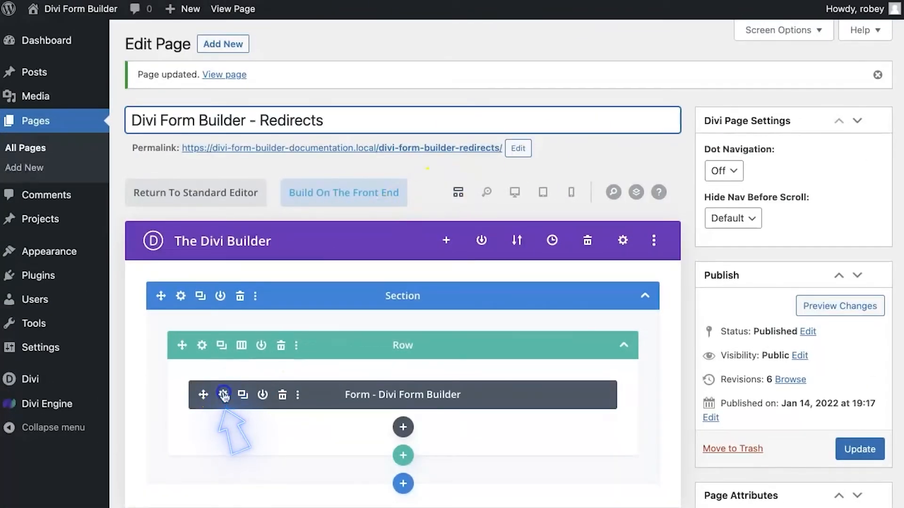
In the form's Redirects settings, switch the redirect from successful submission to failed submission
{"action": "left_click", "coordinate": [223, 395]}
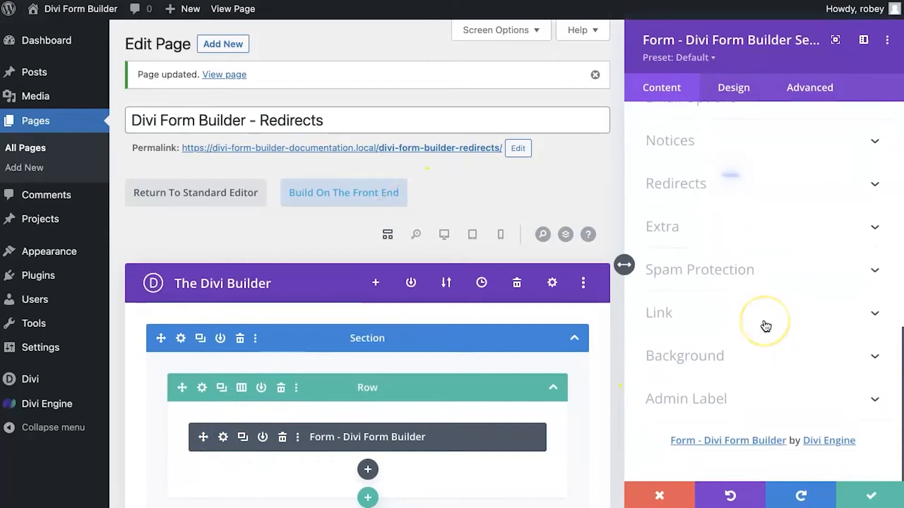
{"action": "left_click", "coordinate": [675, 183]}
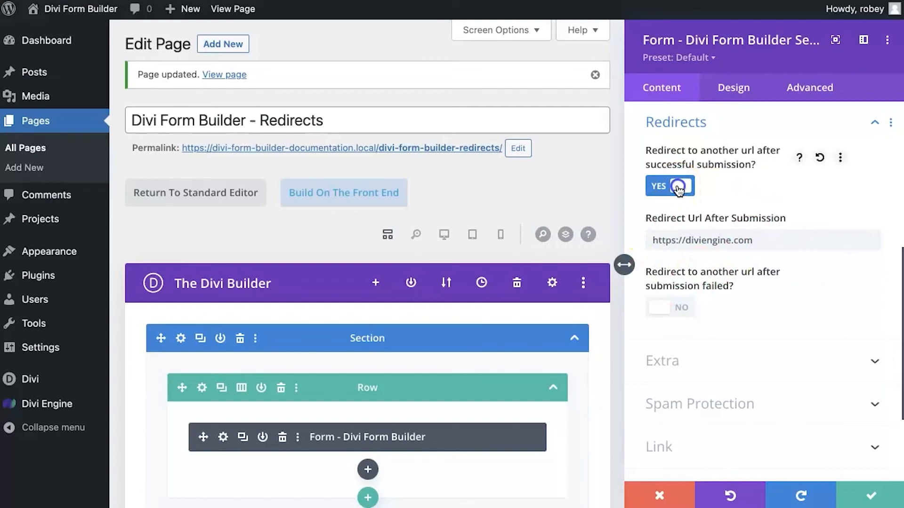
{"action": "left_click", "coordinate": [669, 185]}
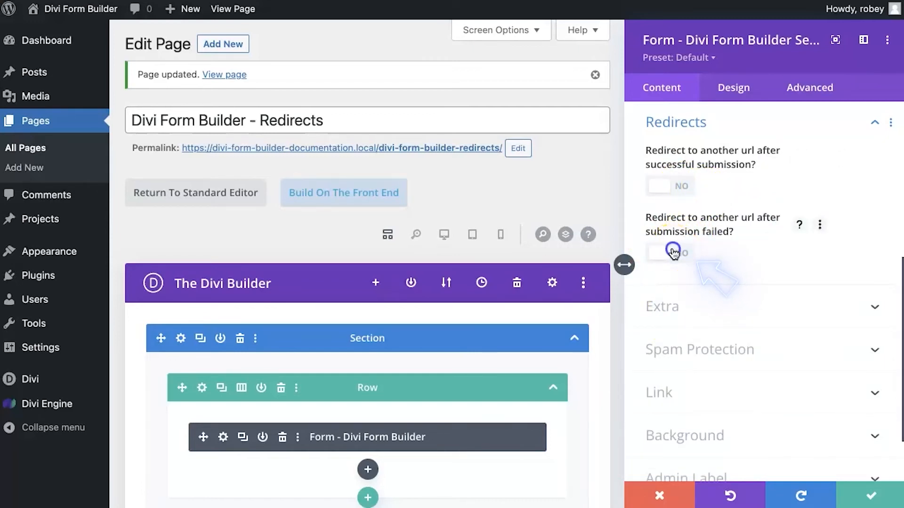
{"action": "left_click", "coordinate": [670, 252]}
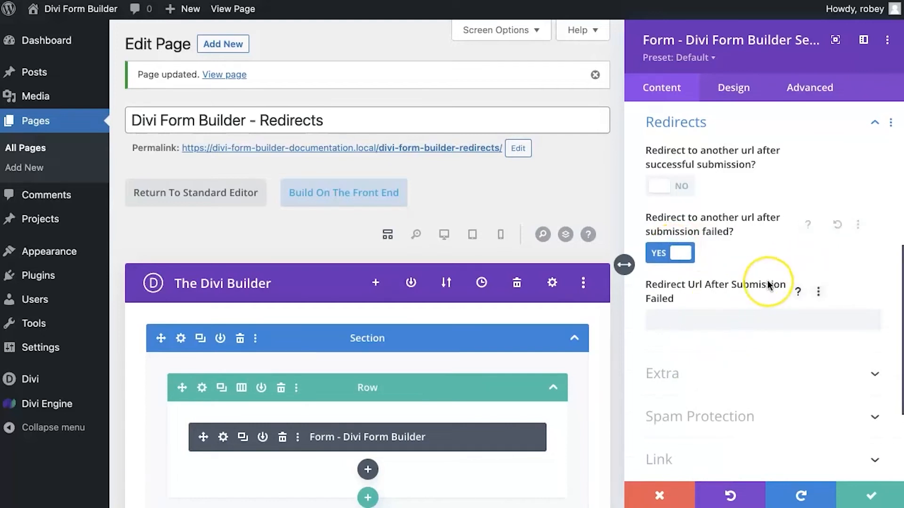